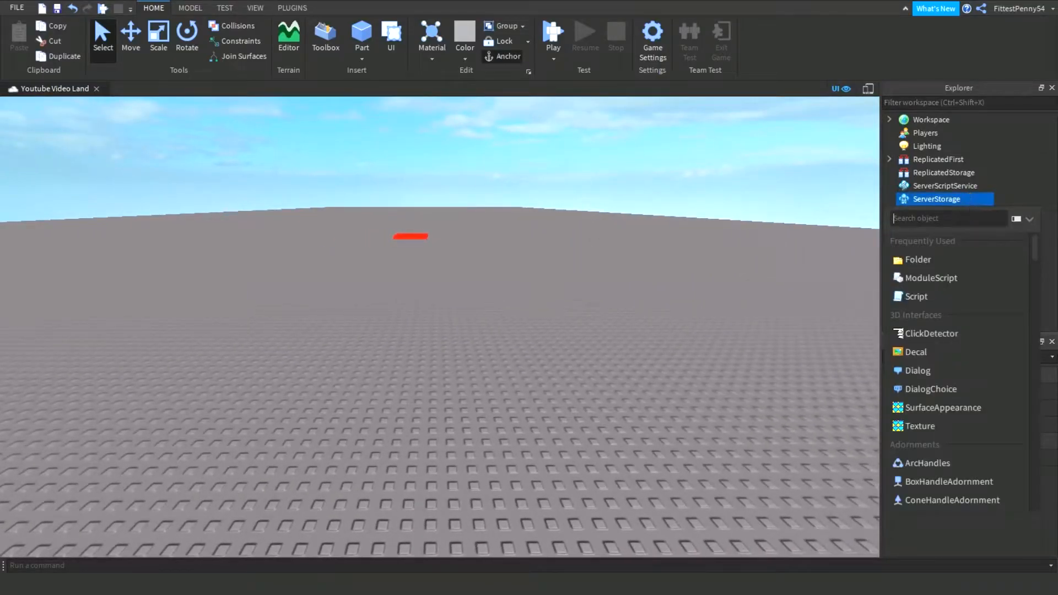
- Insert a Trail object into ServerStorage via the insert-object search
type("tra")
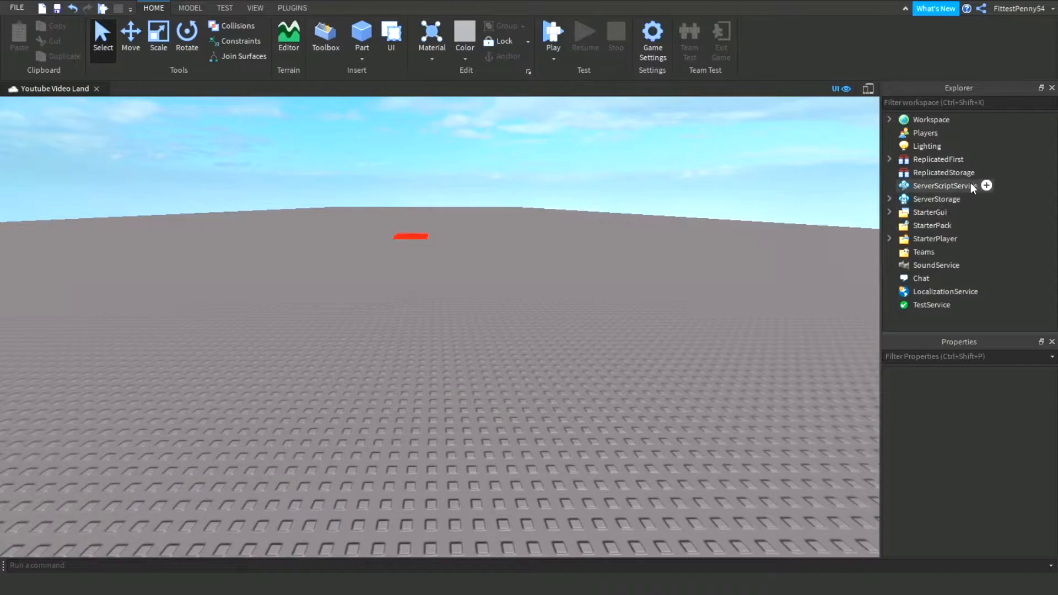
- Add a new Script under ServerScriptService and focus its empty editor
left_click(943, 185)
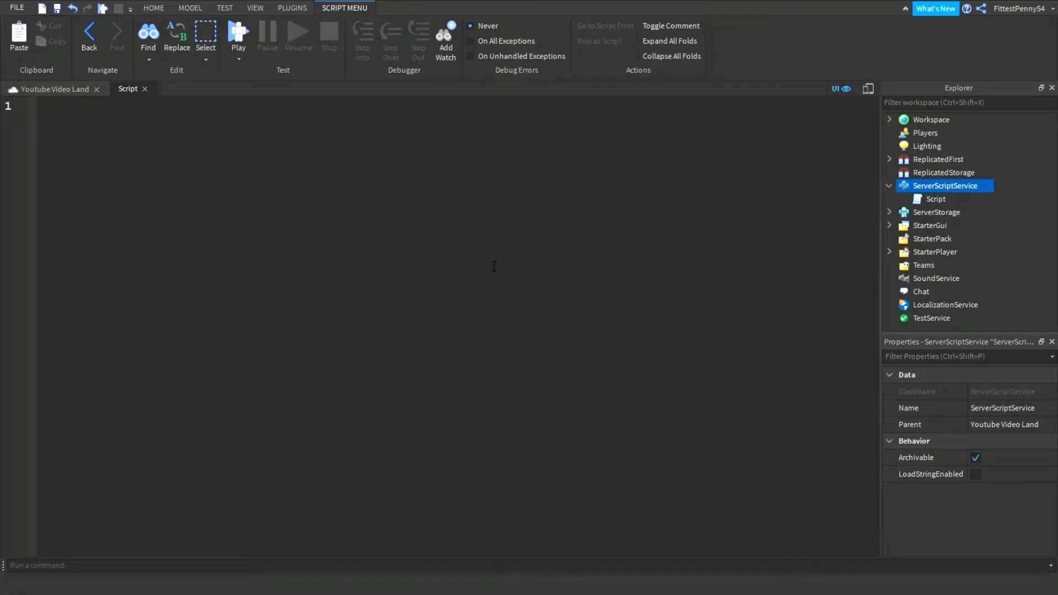
left_click(41, 106)
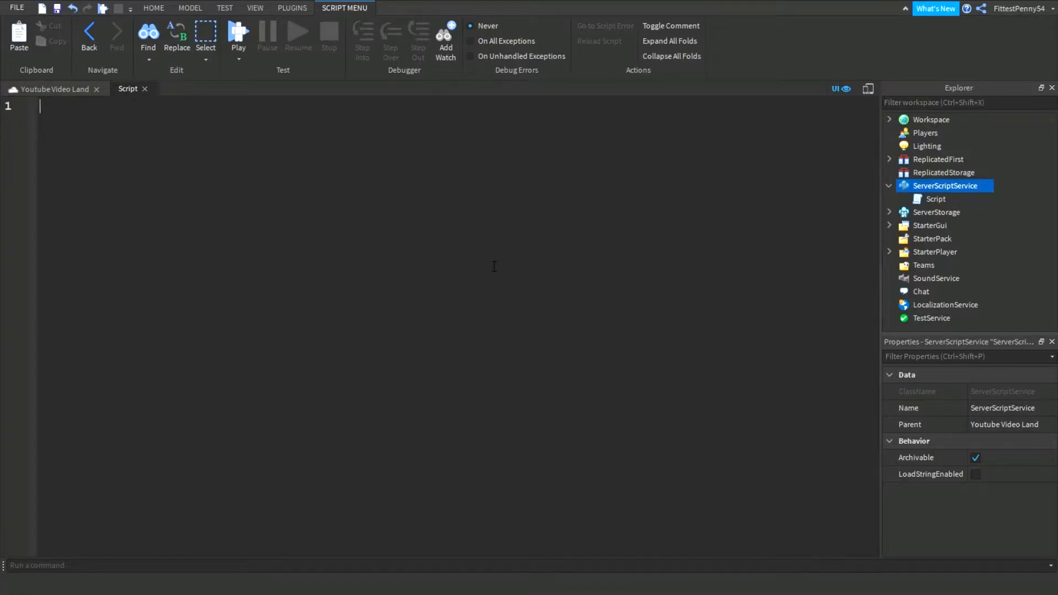
- Define playerAdded with CharacterAdded:Connect, cloning ServerStorage's Trail and parenting it to char.HumanoidRootPart
type("function playerAdded(player")
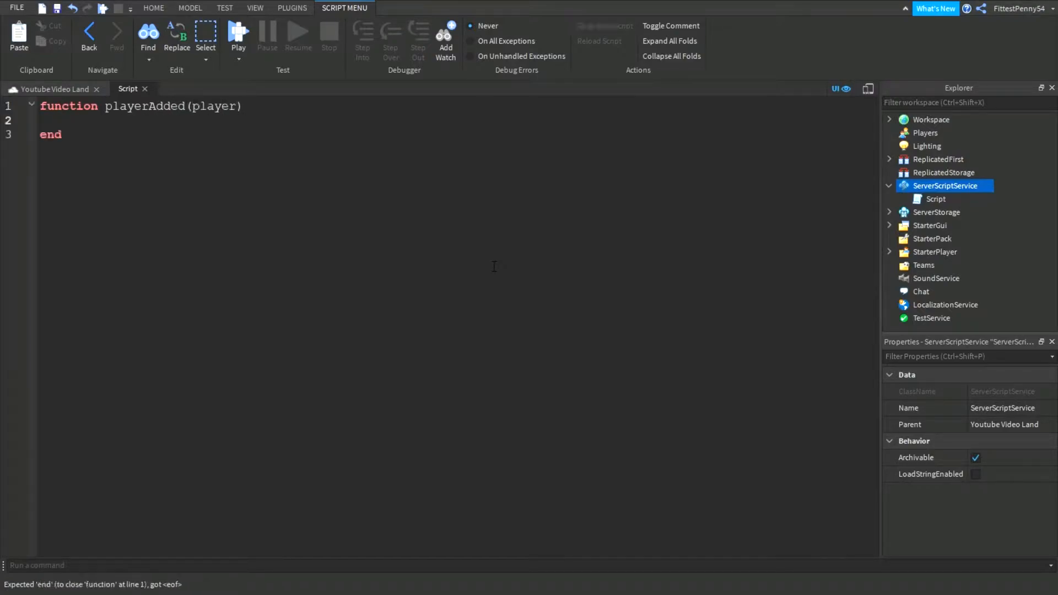
type("player.CharacterAdded")
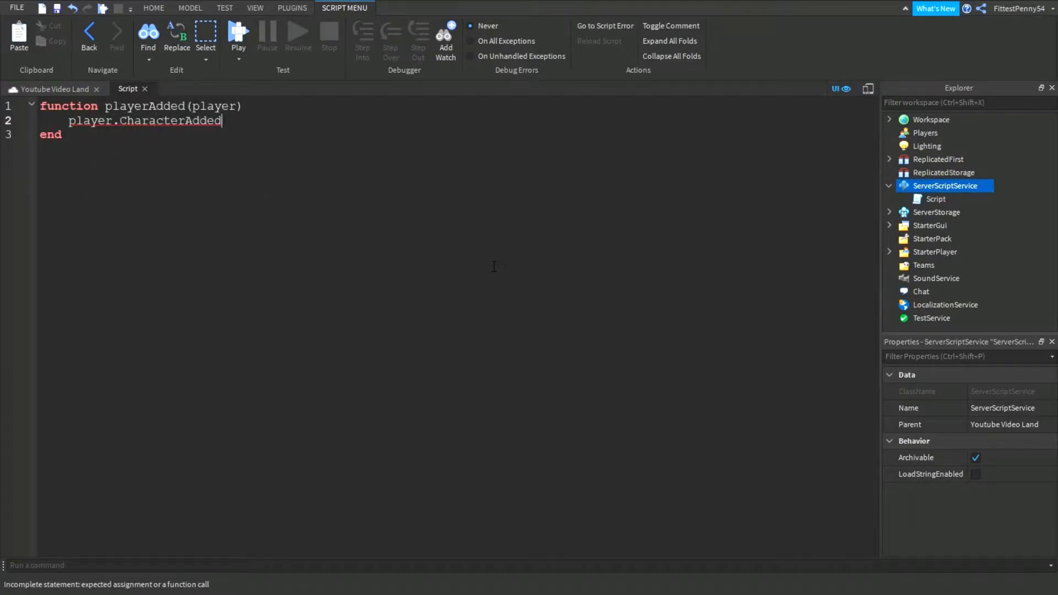
type(":Connect(function(char)")
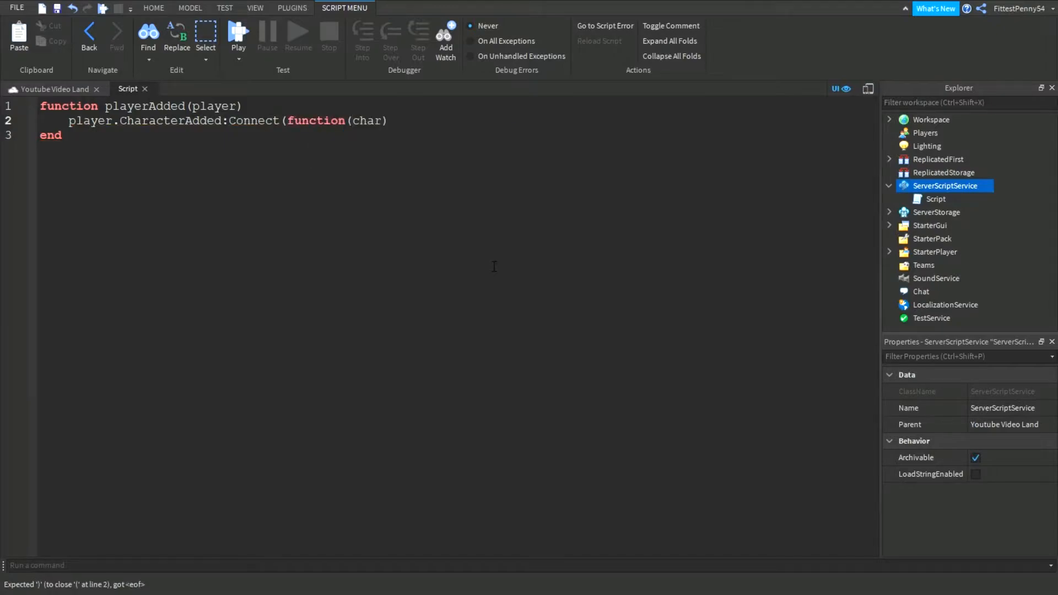
type("local trail = game")
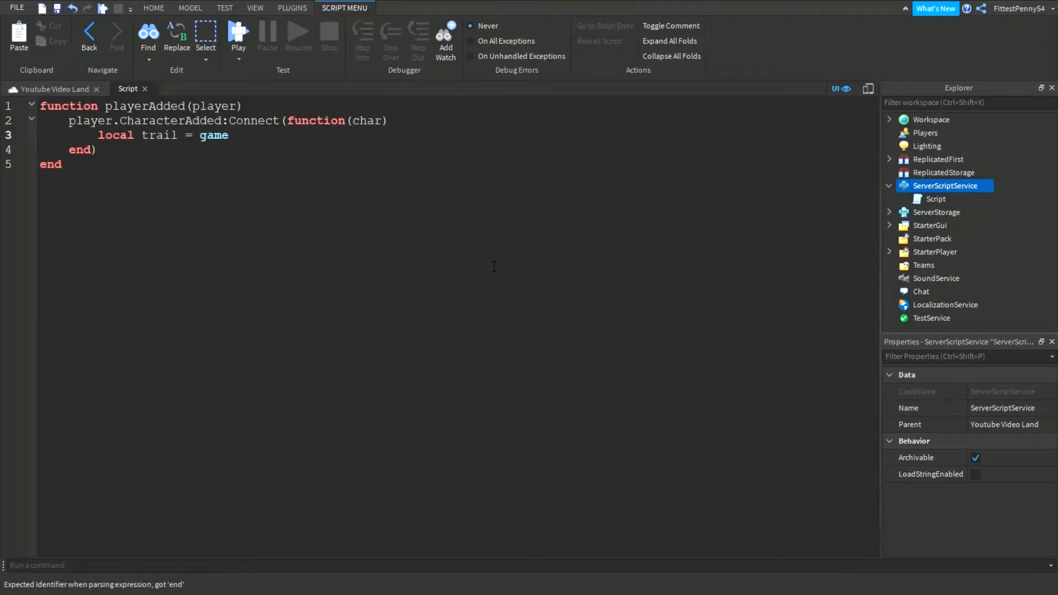
type(":GetService(\"ServerStorage\"):Wait")
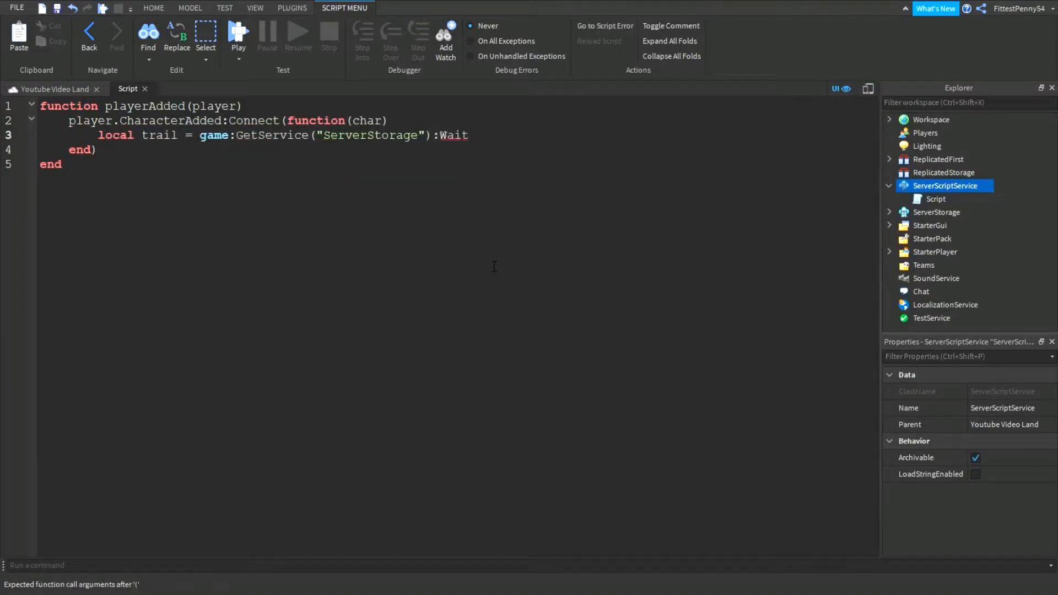
type("ForChild(\"Trail\"):Clone(")
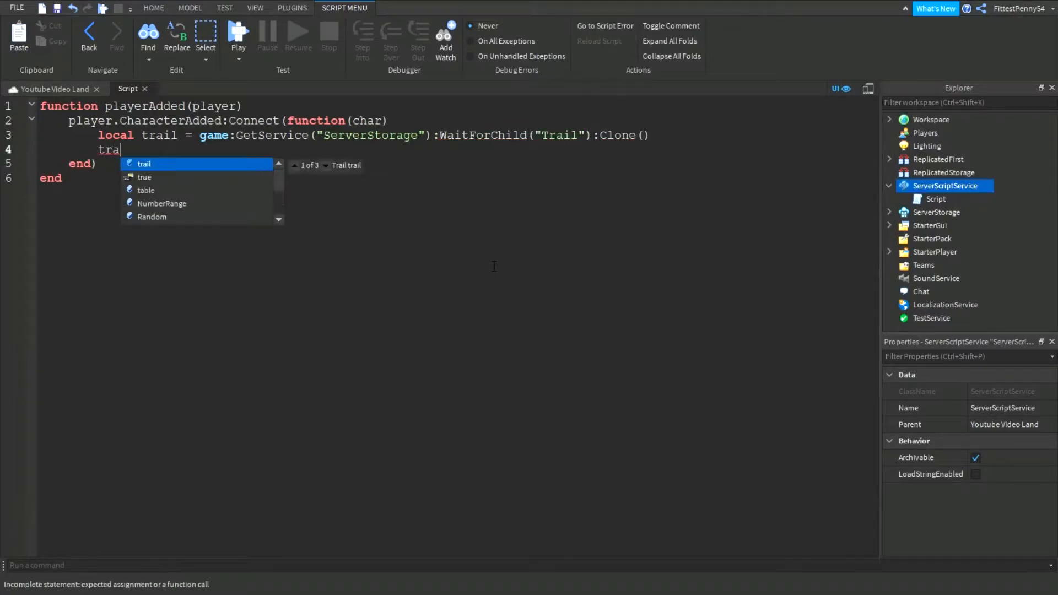
type("il.Parent =")
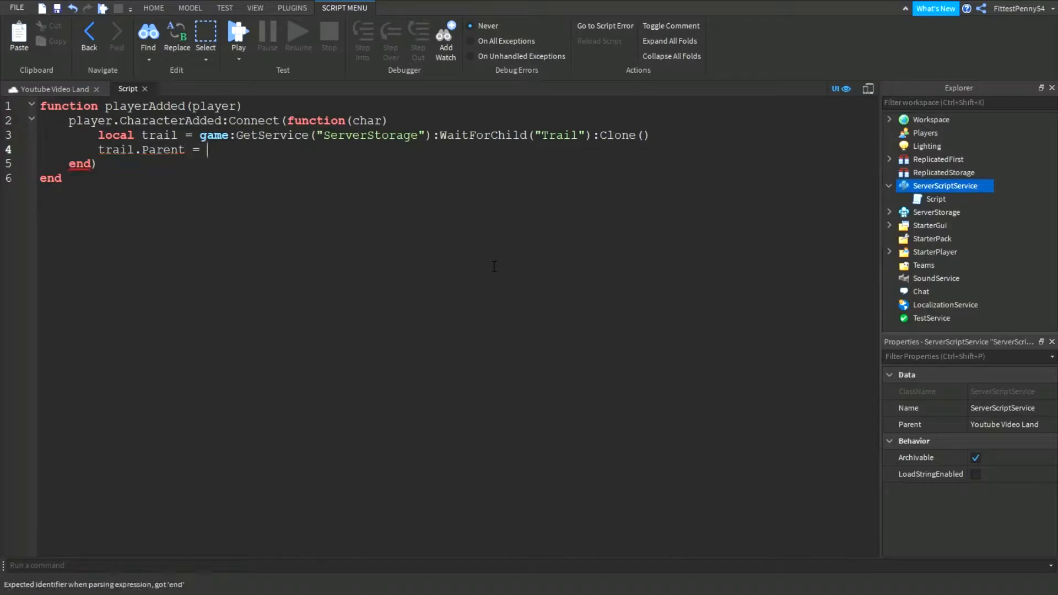
type("char.HumanoidRootPar")
type("local a")
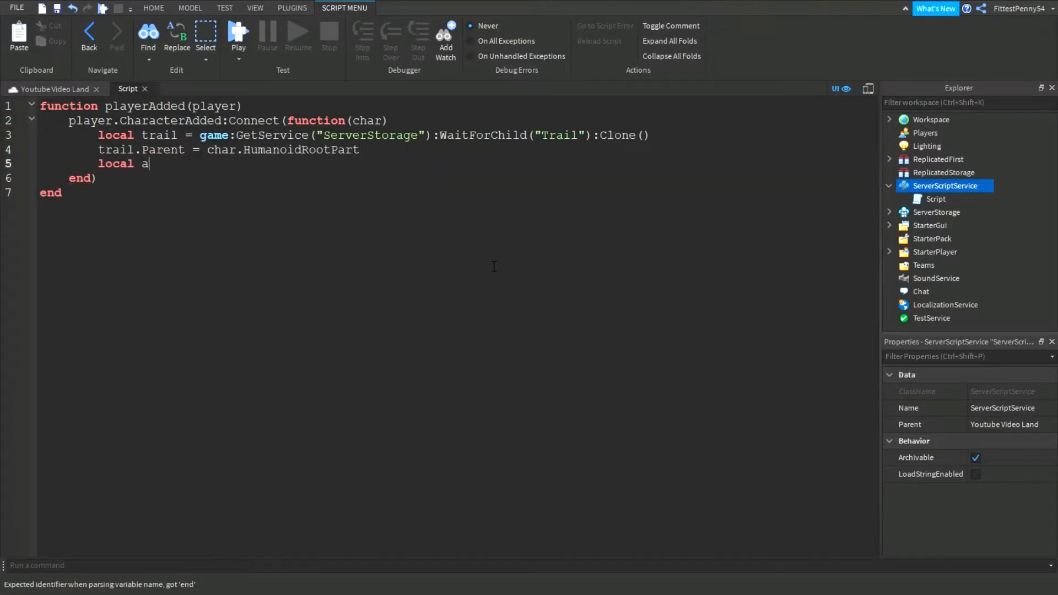
- Create Attachment0 and Attachment1 via Instance.new, name them, and assign them to the trail
type("ttachment0 = Instance")
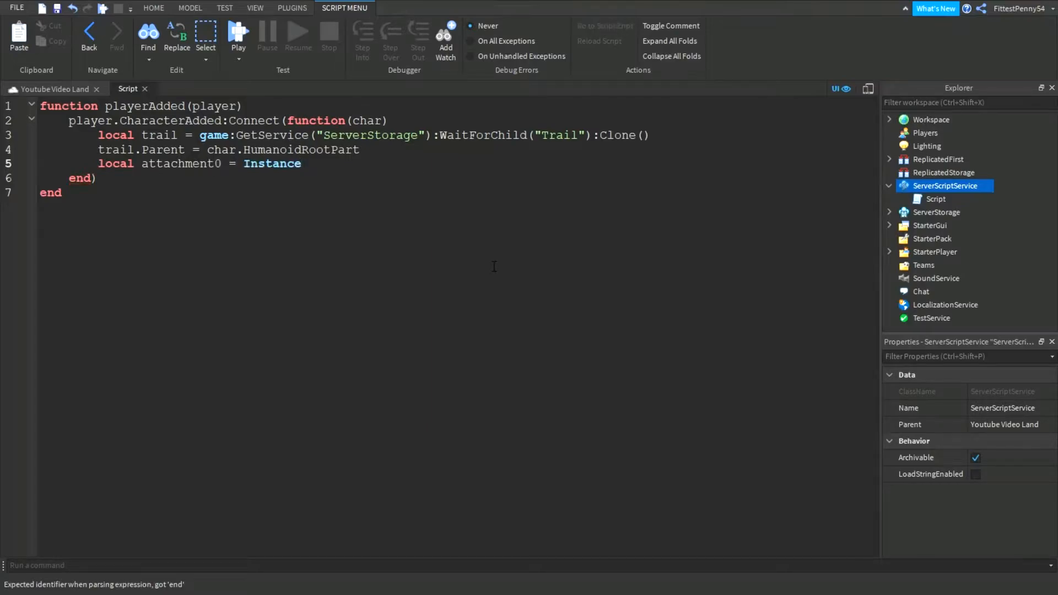
type(".new(\"Attachment\")")
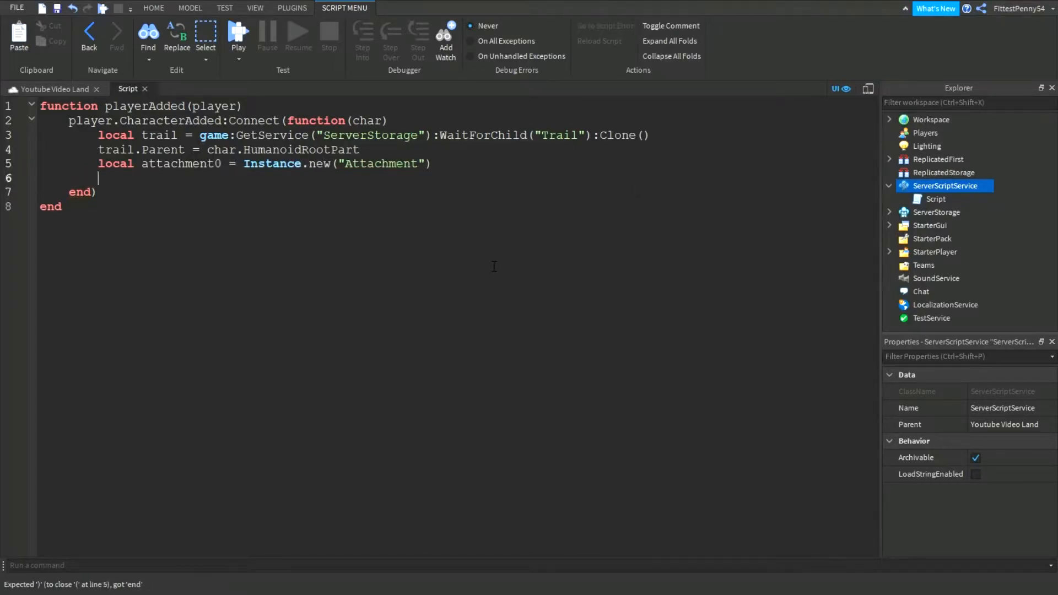
type("attachment0.Name = \"Attachment0")
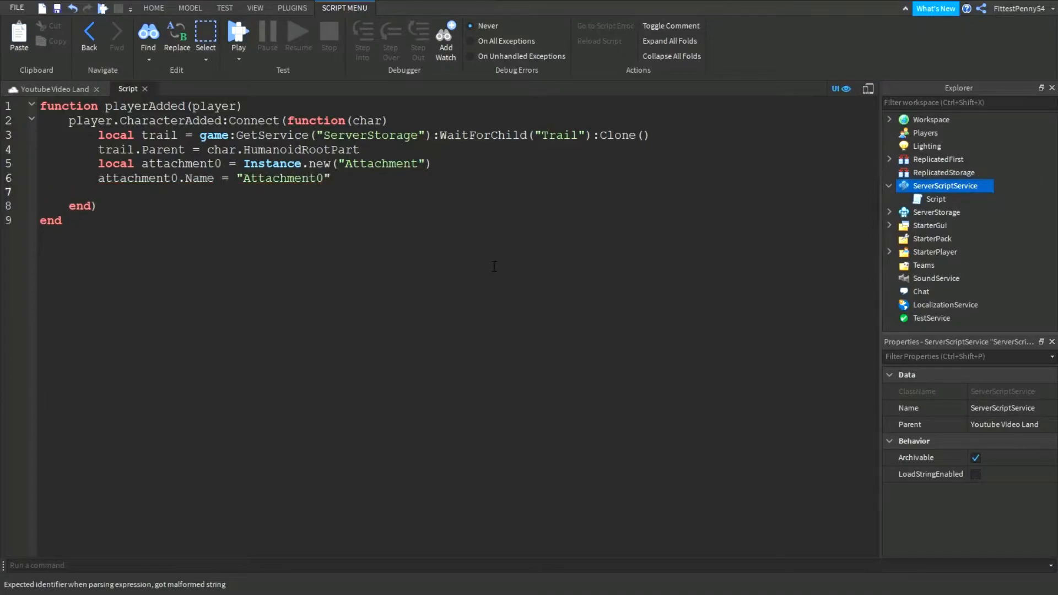
type("local attachment1 = Instance.new(\"Attachment\"")
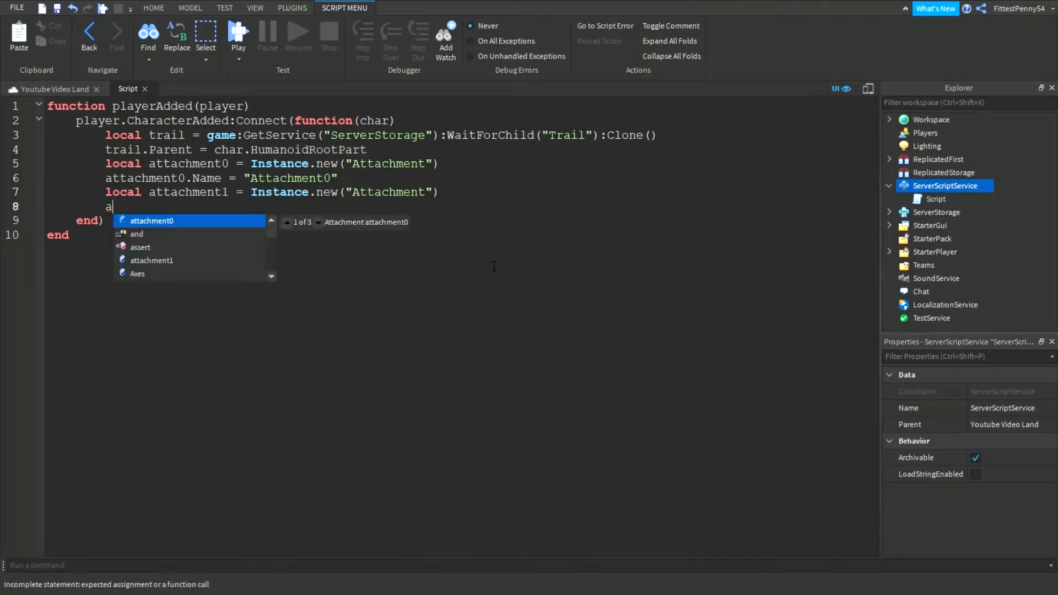
type("ttachment1.Name = \"Attach")
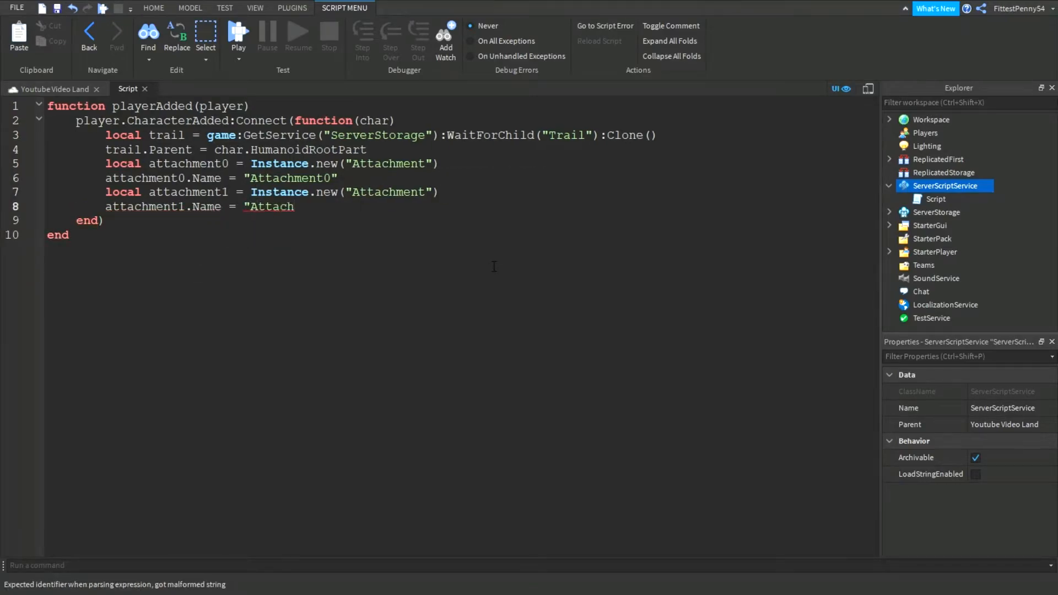
type("ment1\"")
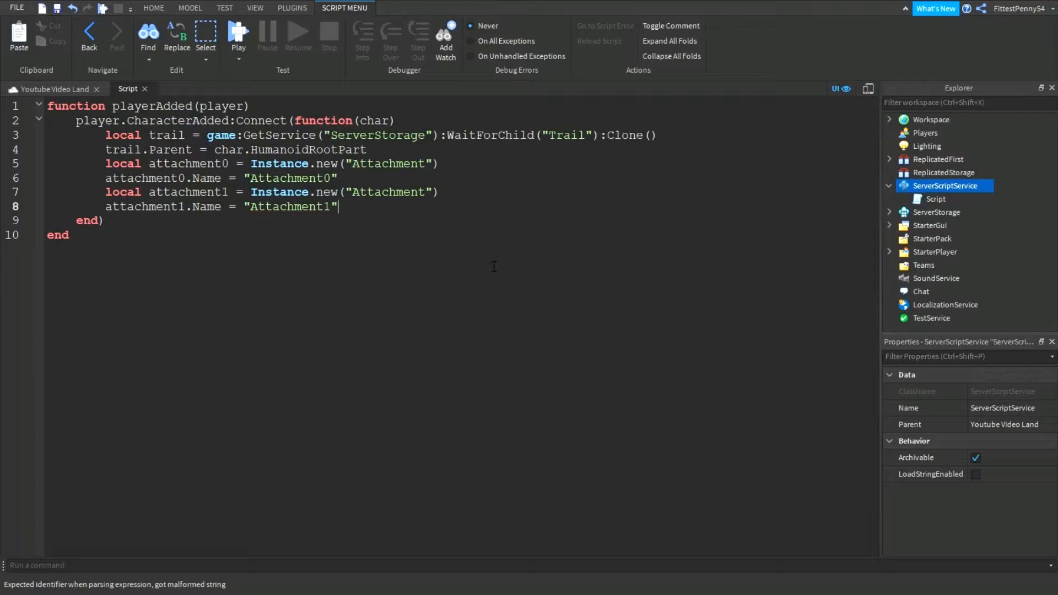
type("trail.Attachment0 = attachment0")
type("trail.Attachment1 = attachment1")
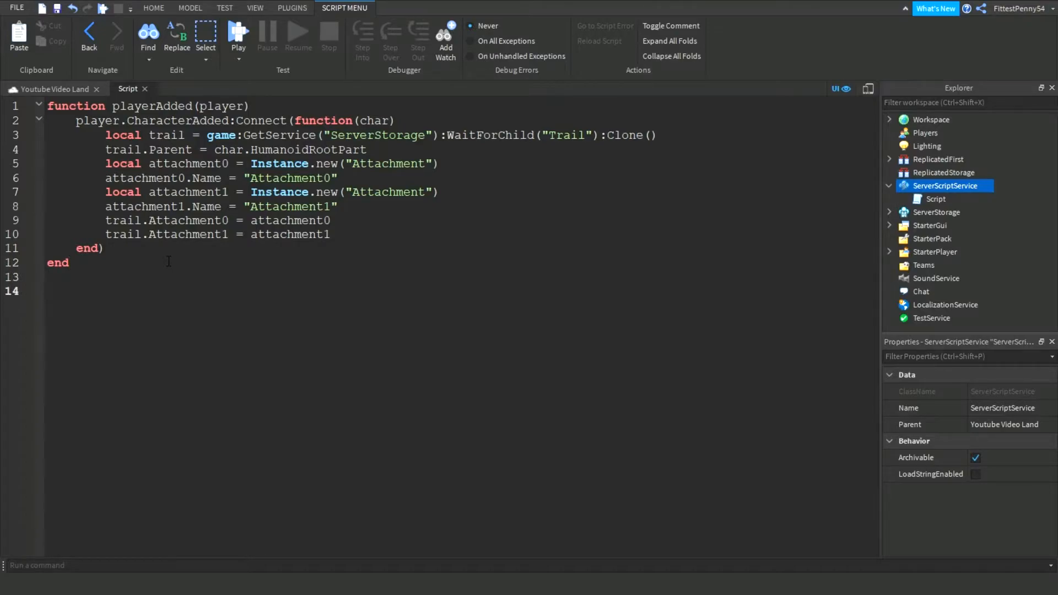
- Connect game.Players.PlayerAdded to the playerAdded function
type("ga")
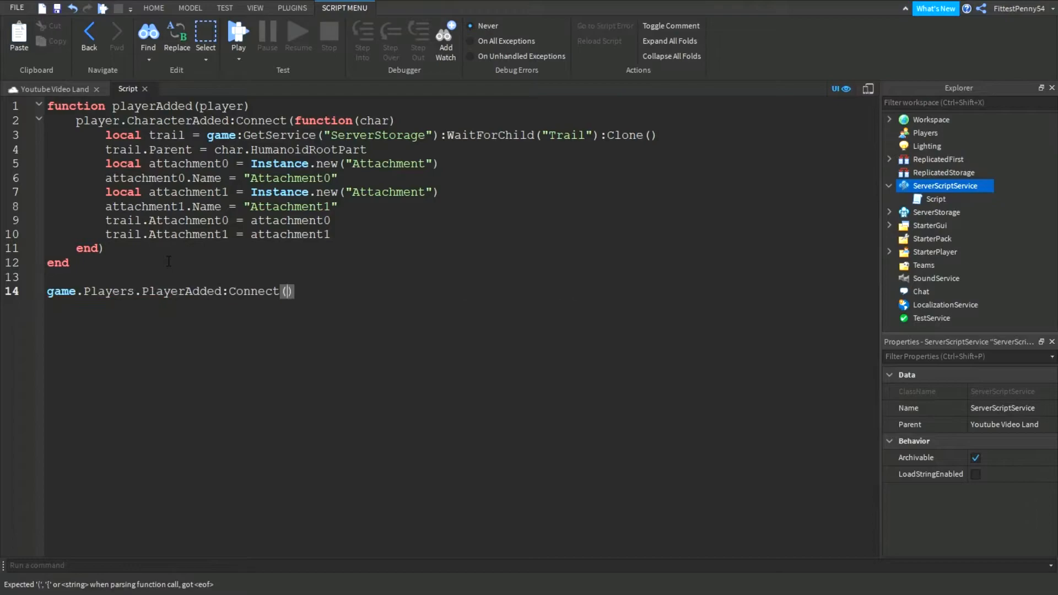
type("playerAdded")
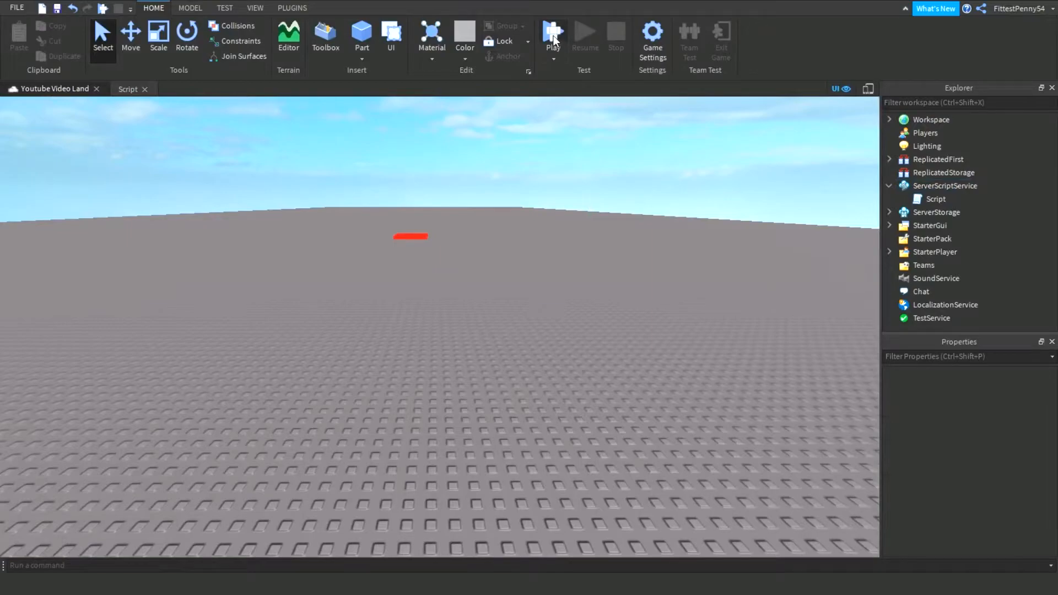
- Run a playtest of the place, then stop it
left_click(552, 35)
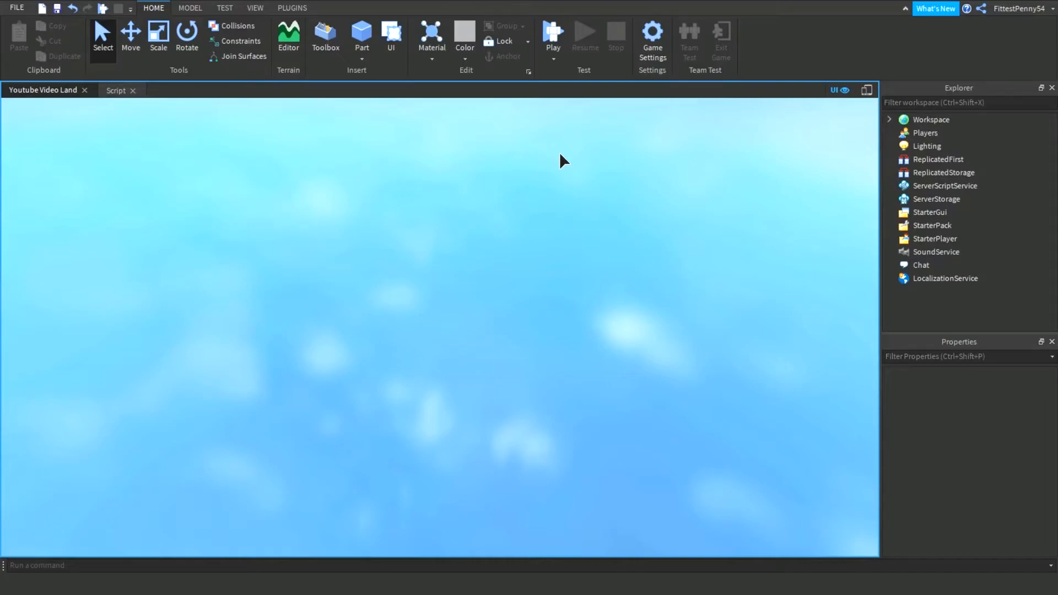
left_click(552, 35)
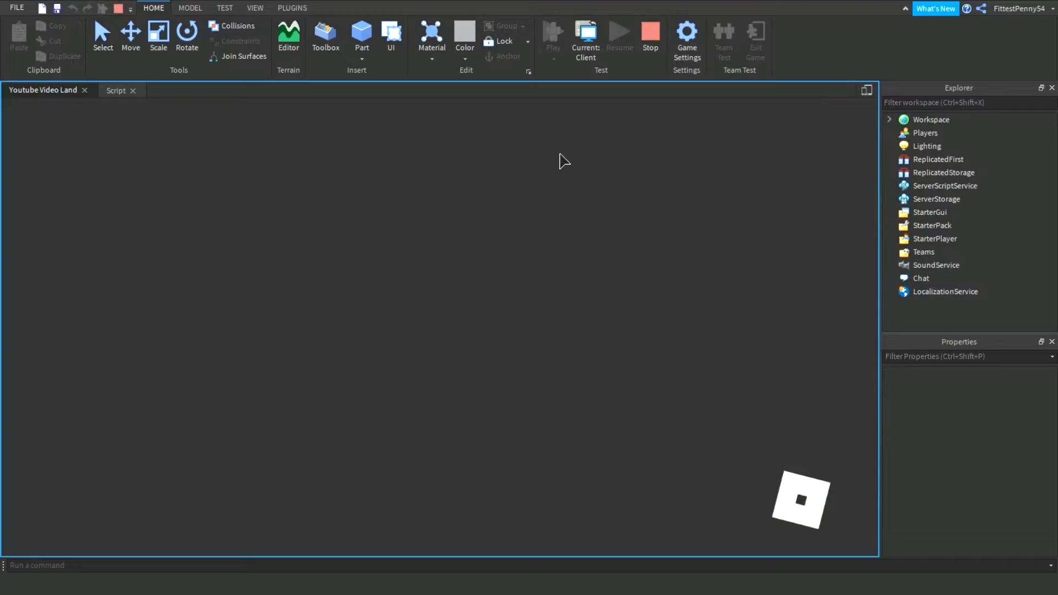
mouse_move(609, 209)
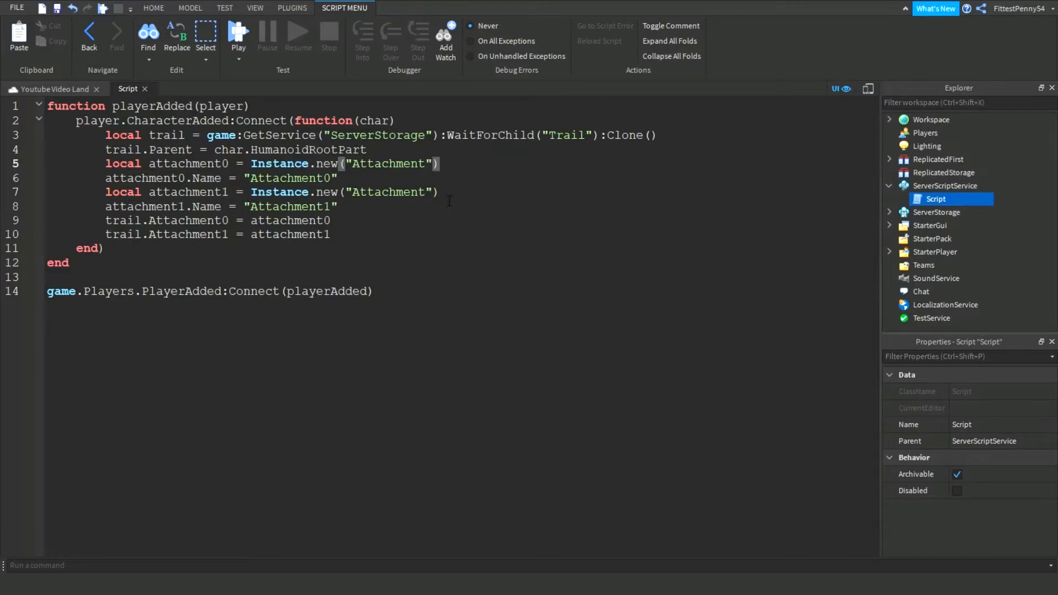
- Parent attachment0 to char.Head and attachment1 to char.HumanoidRootPart in the Instance.new calls
type(",")
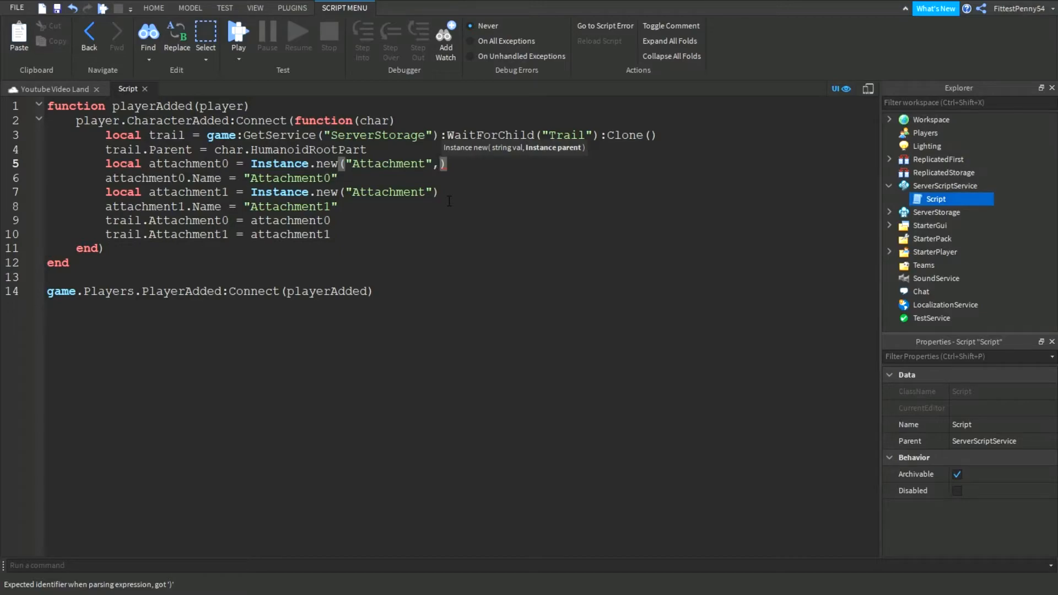
type("char.Head")
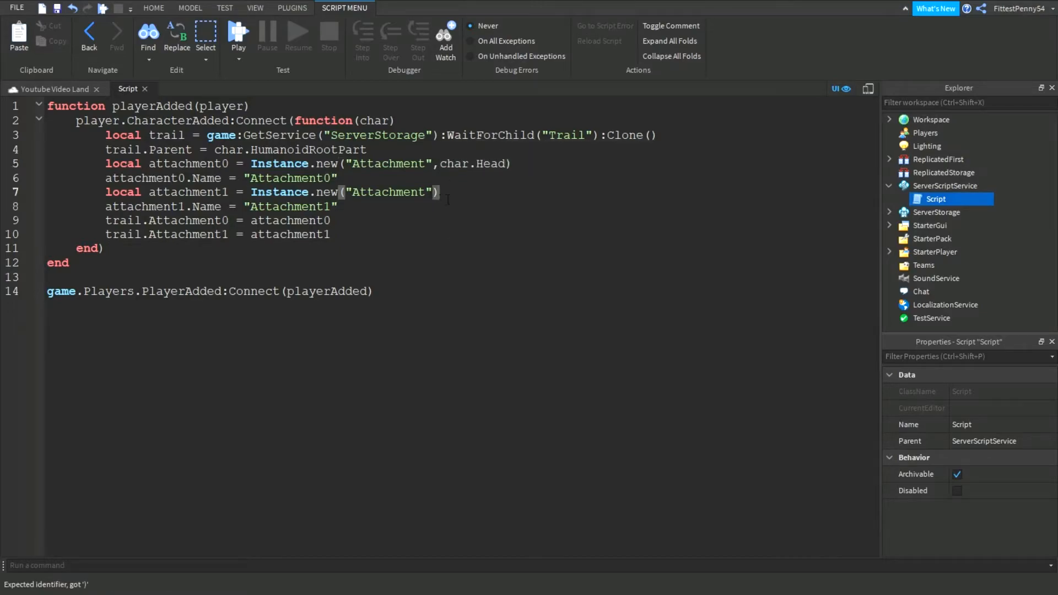
type(",char.Humanoid")
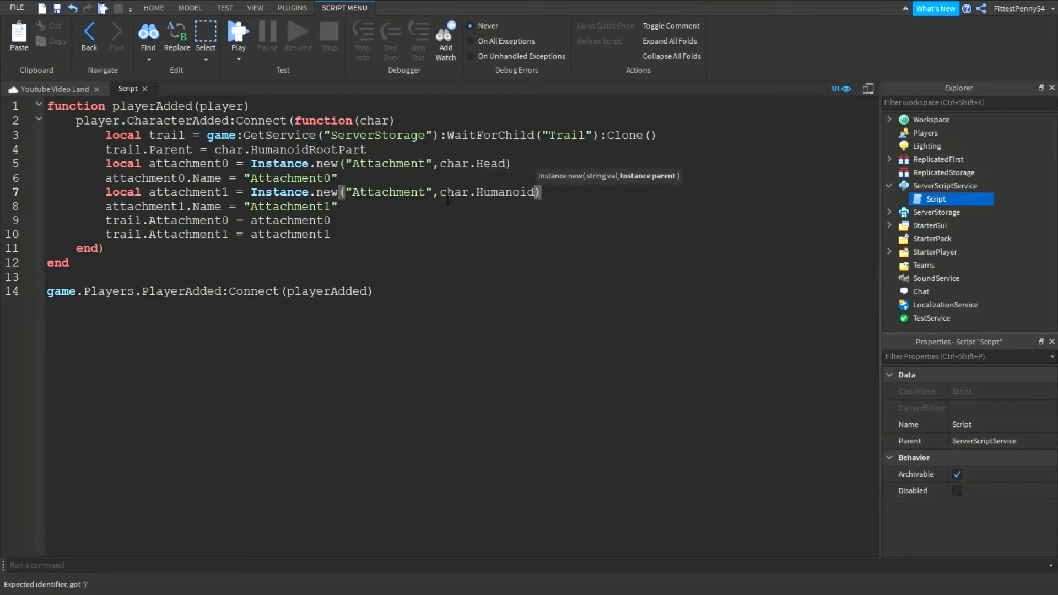
type("RootPart")
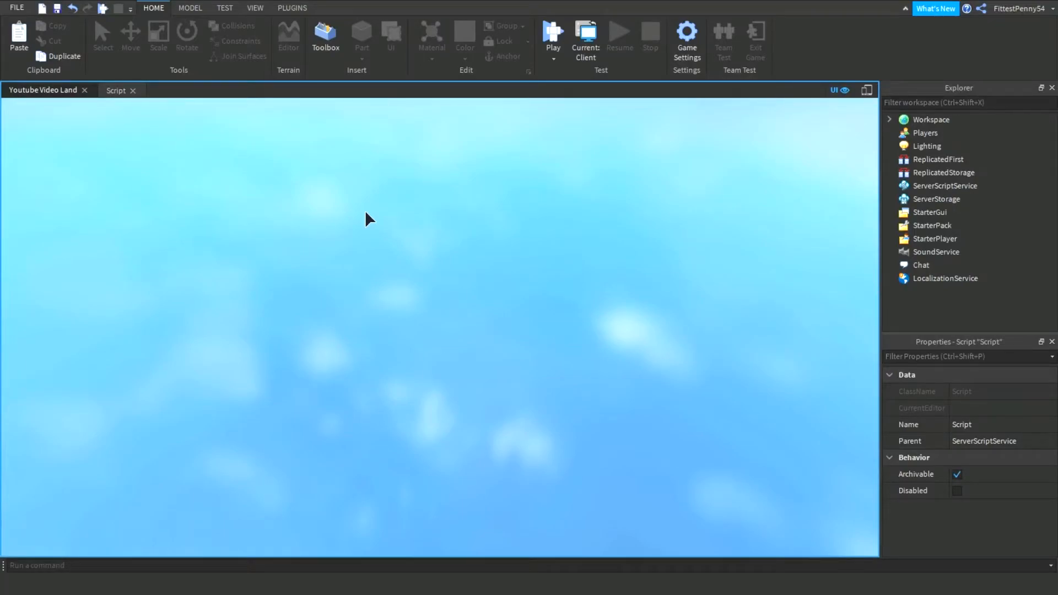
- Stop the second playtest to return to editing mode
left_click(551, 35)
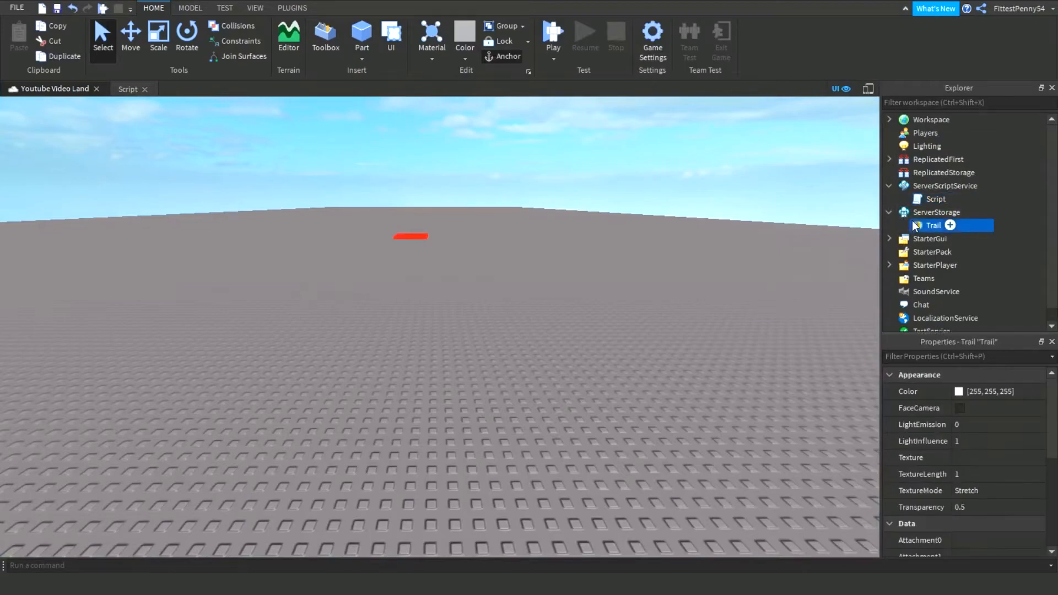
scroll("down", 3)
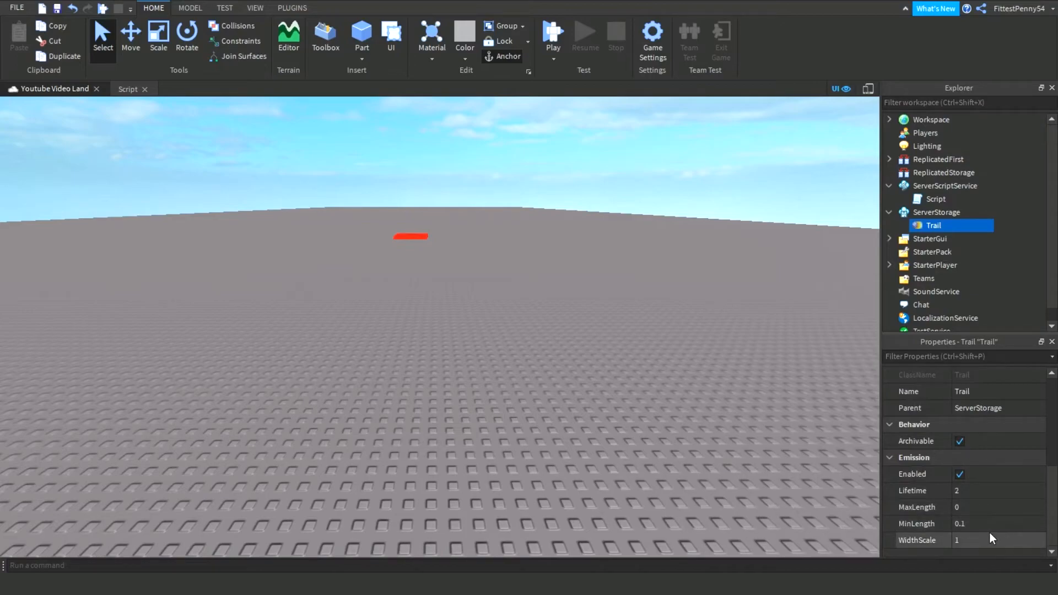
scroll("down", 3)
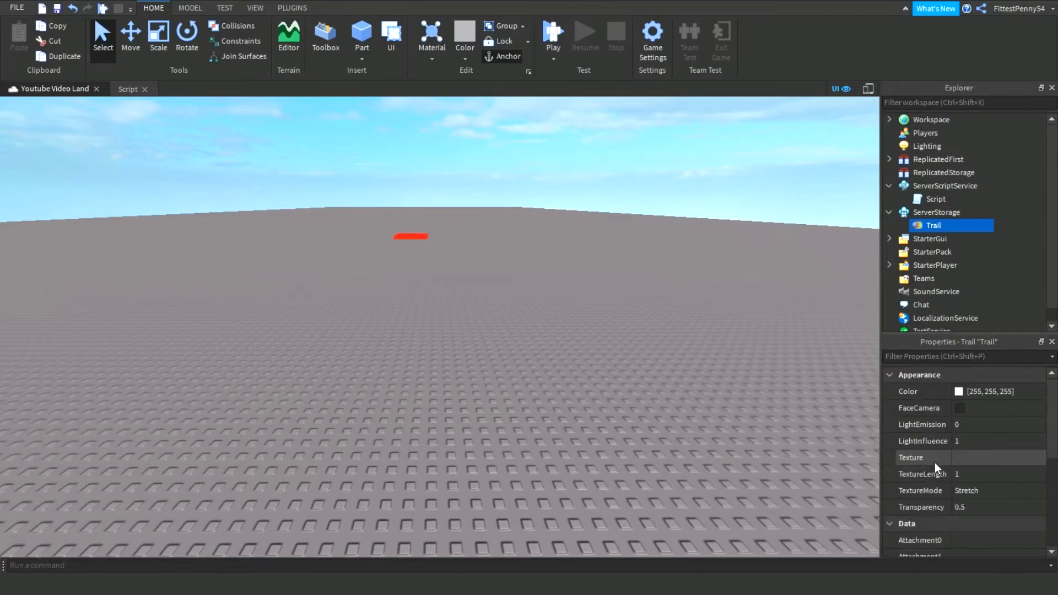
mouse_move(998, 234)
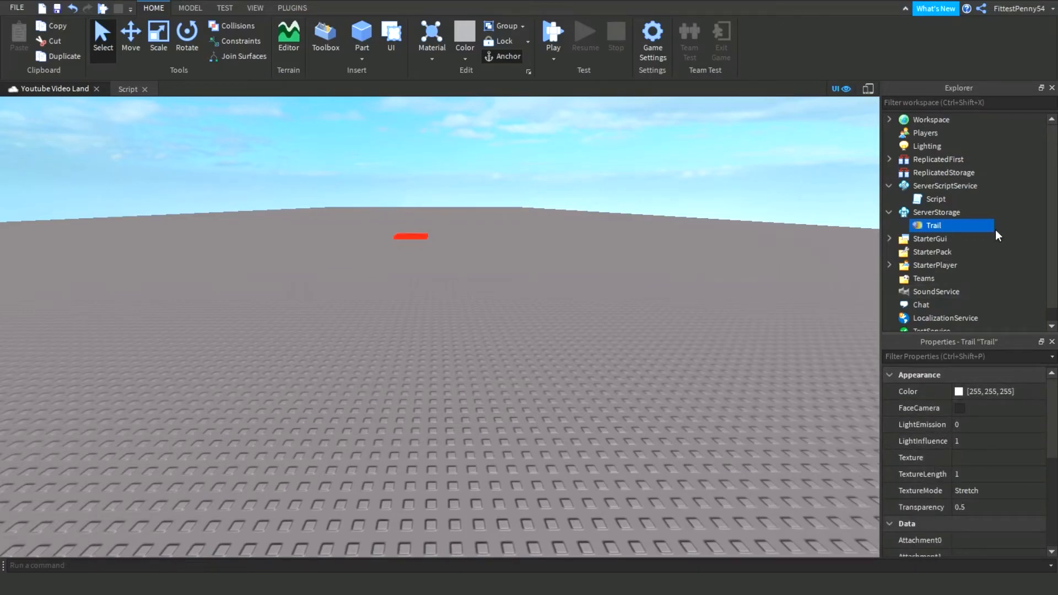